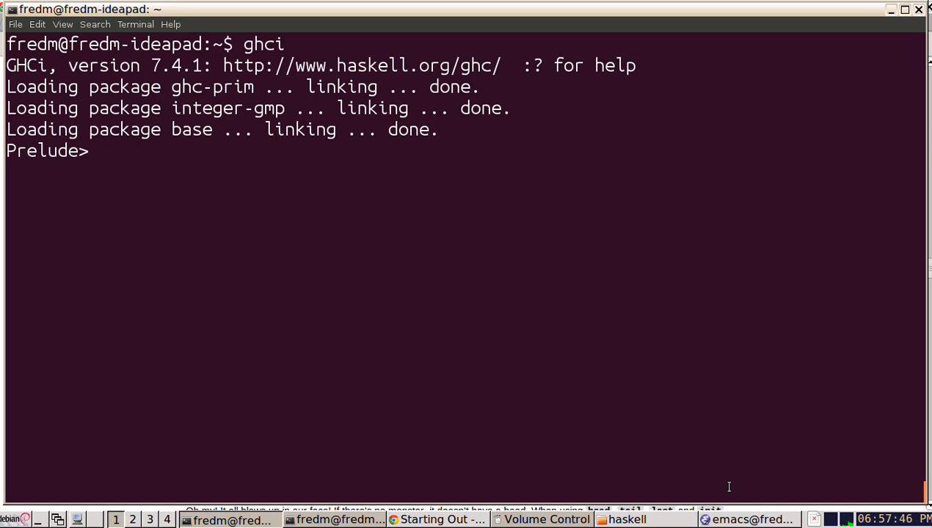
# Evaluate length [1,2,3,4,5], returning 5.
pyautogui.write('length [1, 2, 3, 4')
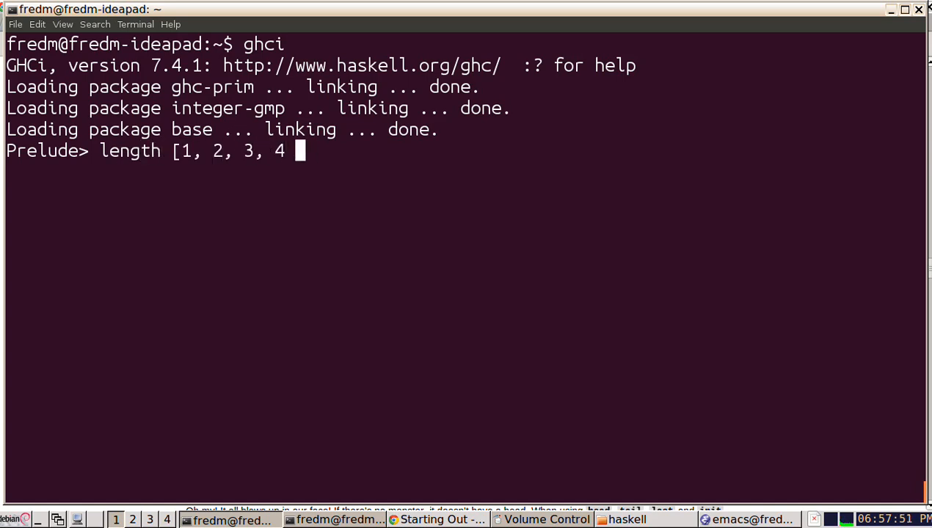
pyautogui.write(', 5]')
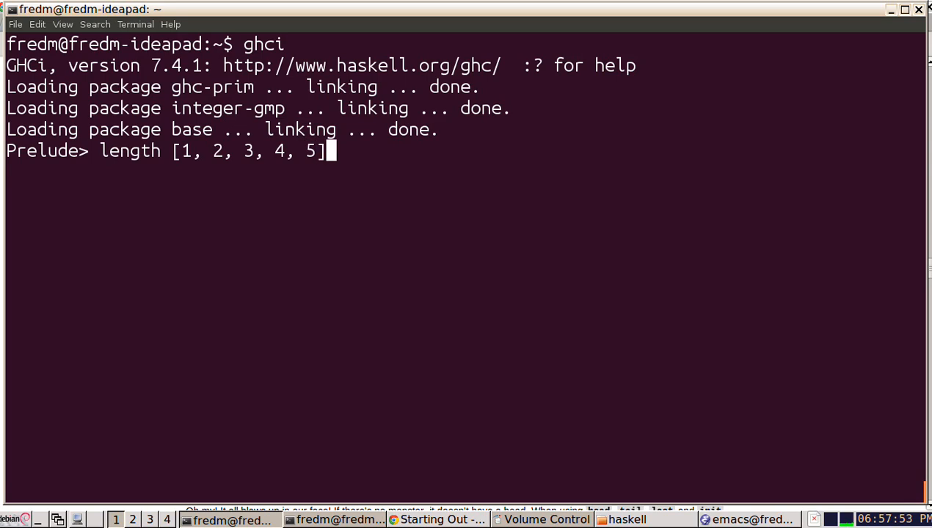
pyautogui.press('Return')
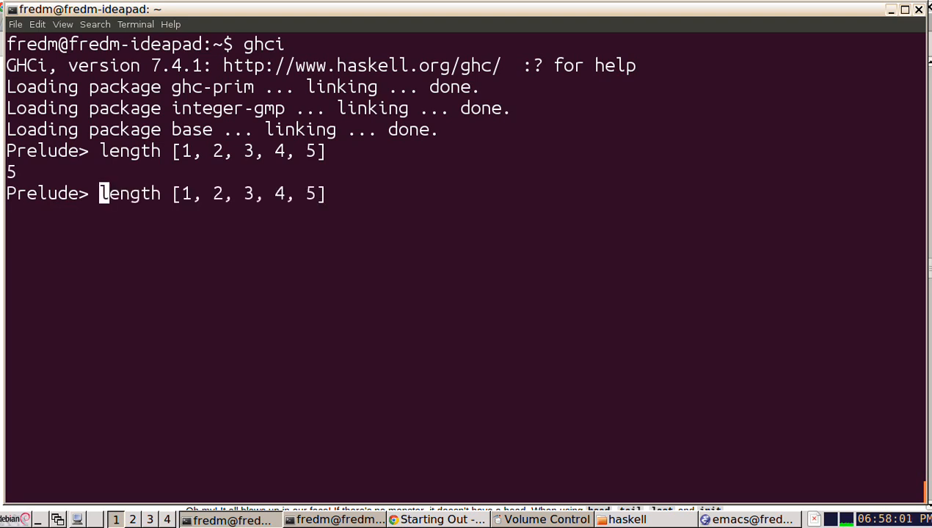
# Evaluate null on [1,2,3,4,5] and [], then reverse [1,2,3,4,5] giving [5,4,3,2,1].
pyautogui.write('nul')
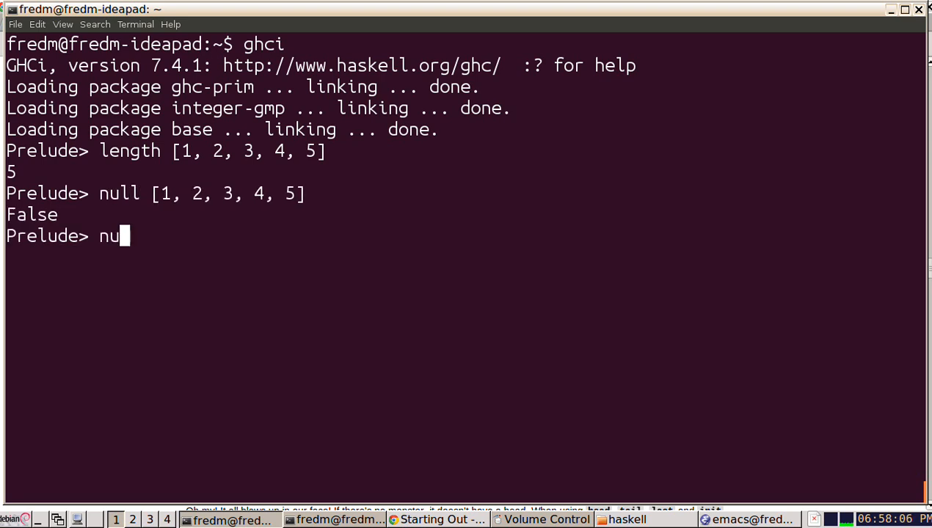
pyautogui.write('ll []')
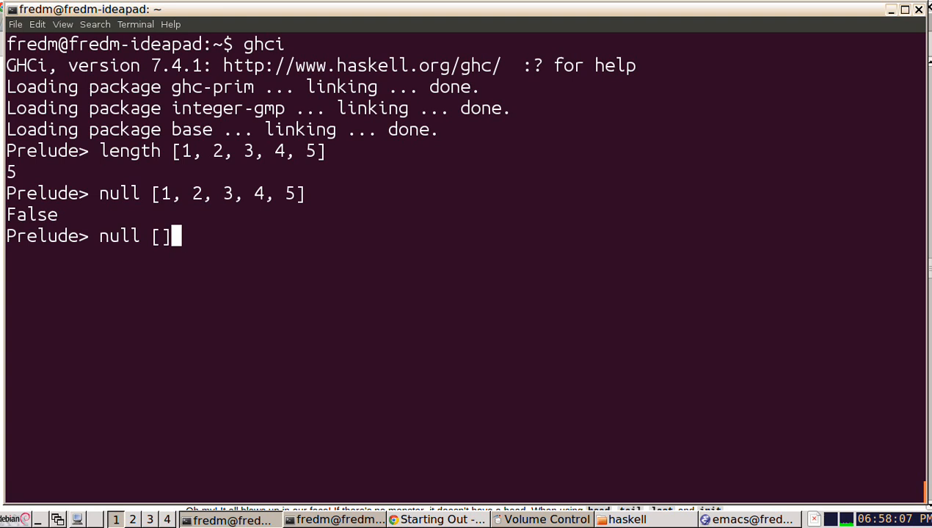
pyautogui.press('Return')
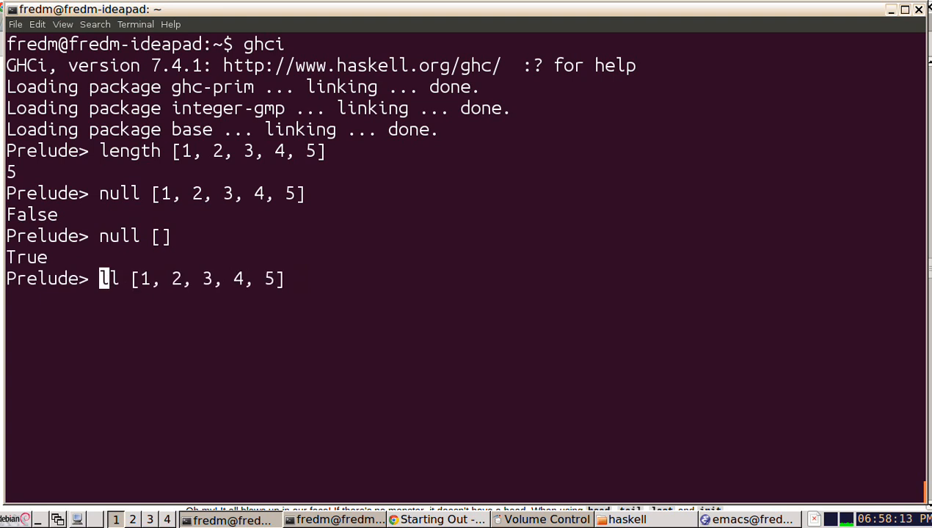
pyautogui.write('rev')
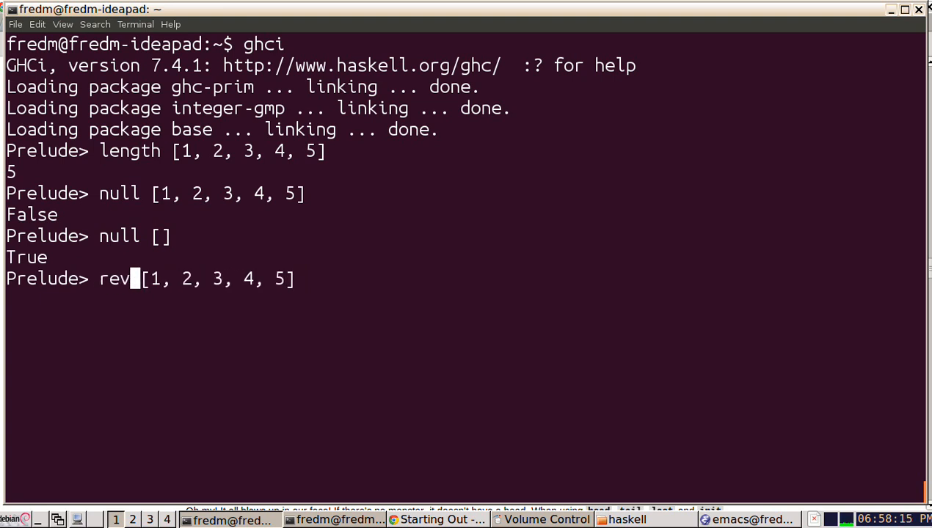
pyautogui.write('e')
pyautogui.press('Return')
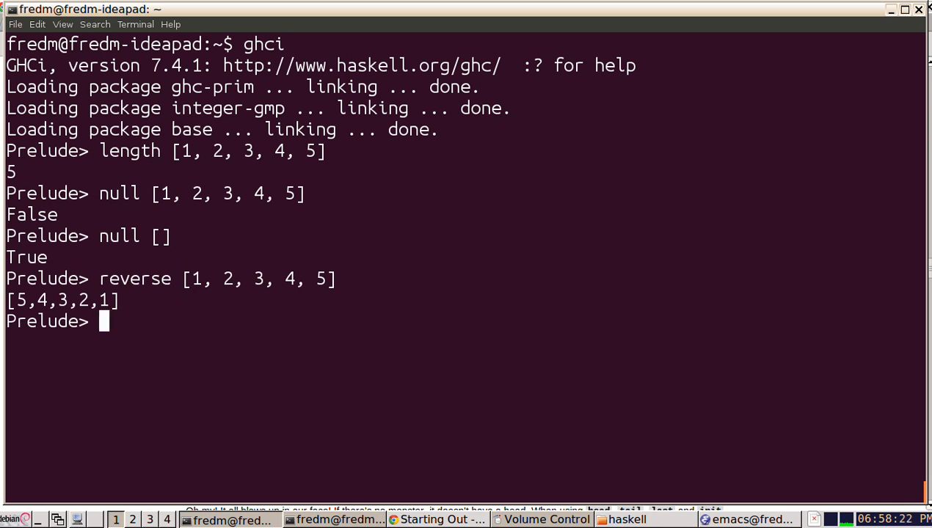
# Evaluate take 3, drop 3 and maximum on [1,2,3,4,5], returning [1,2,3], [4,5] and 5.
pyautogui.write('rse [1, 2, 3, 4, 5]')
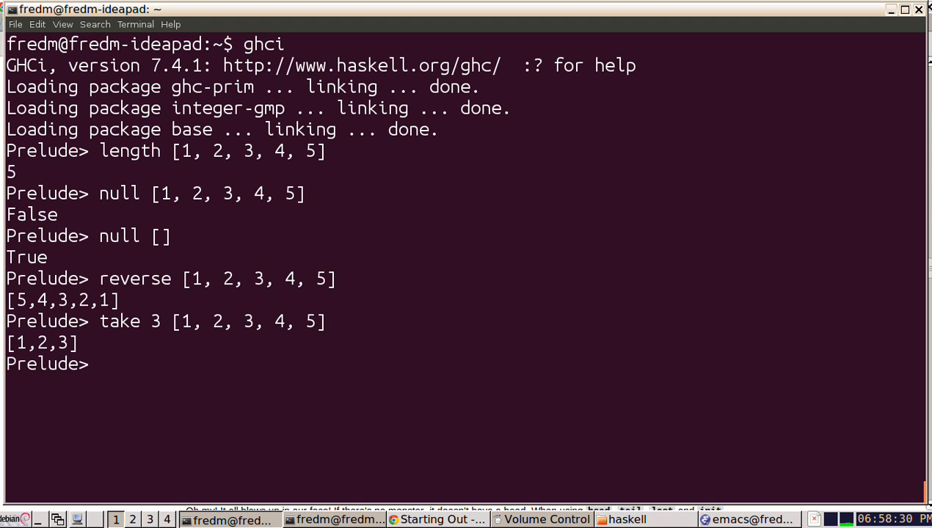
pyautogui.write('take 3 [1, 2, 3, 4, 5]')
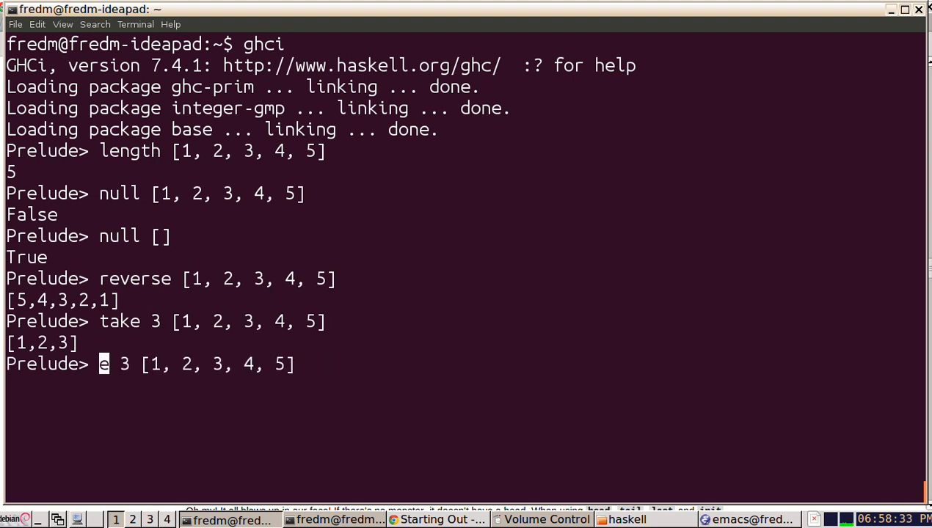
pyautogui.write('drop')
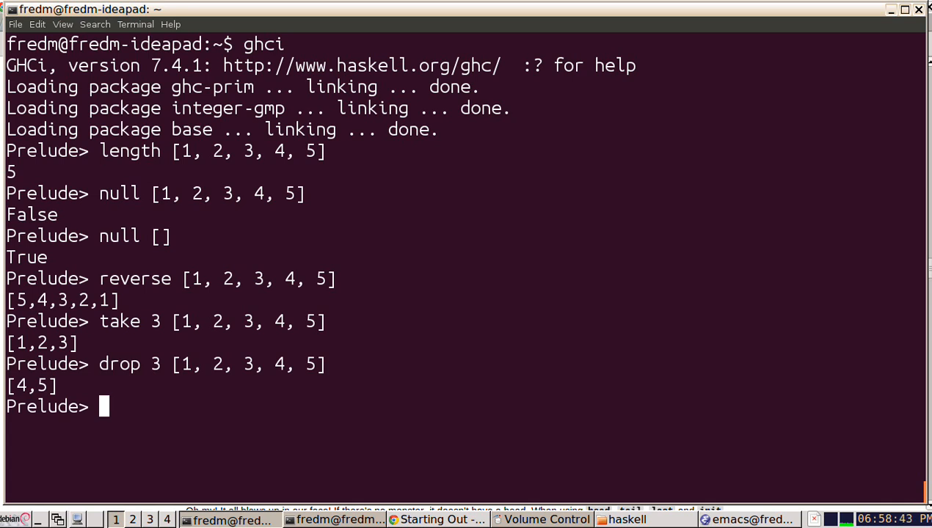
pyautogui.write('m')
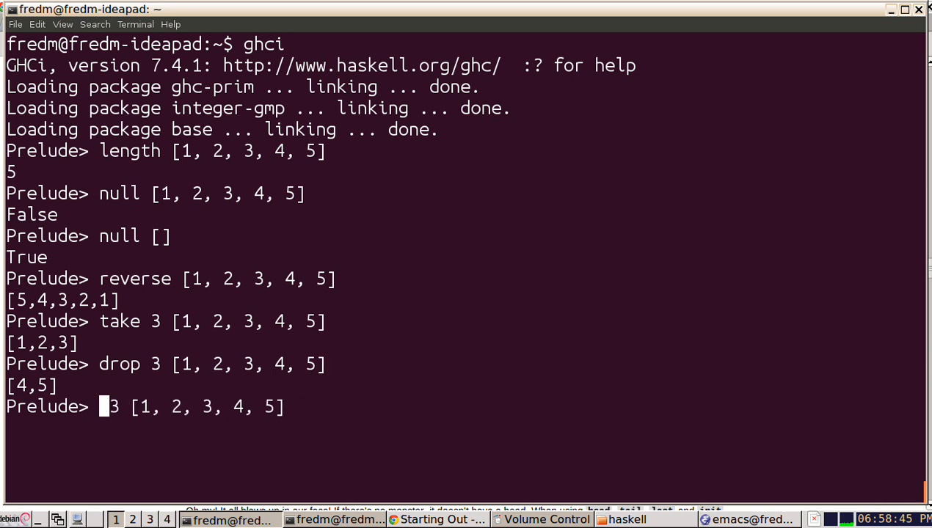
pyautogui.write('maxiu')
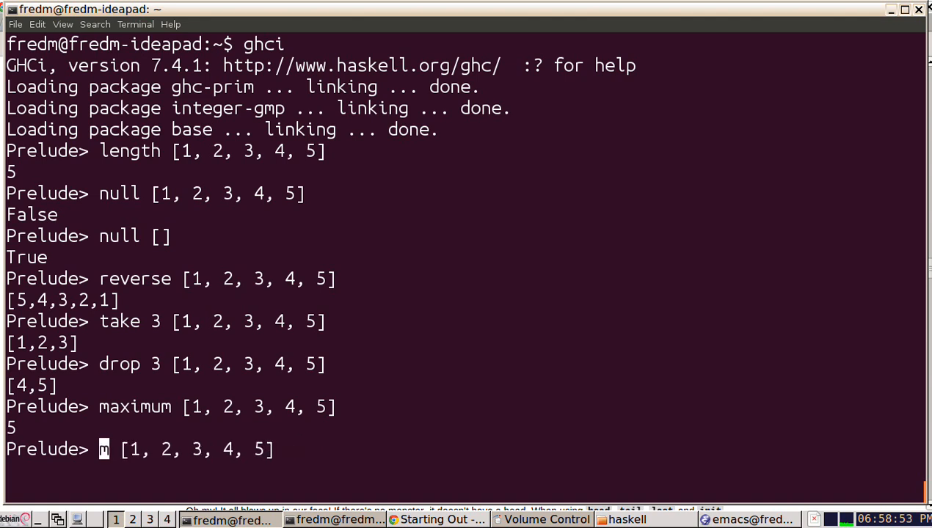
# Evaluate minimum, sum and product of [1,2,3,4,5], returning 1, 15 and 120.
pyautogui.write('in')
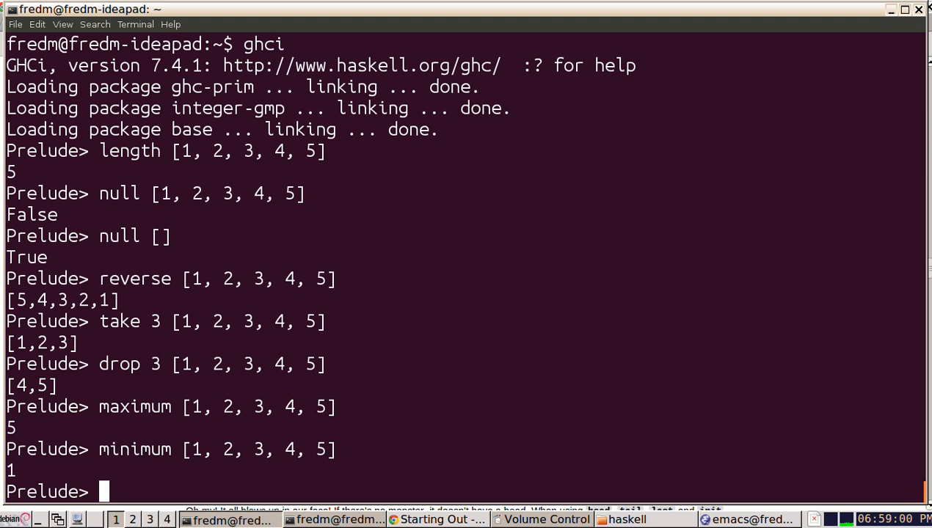
pyautogui.write('imum [1, 2, 3, 4, 5]')
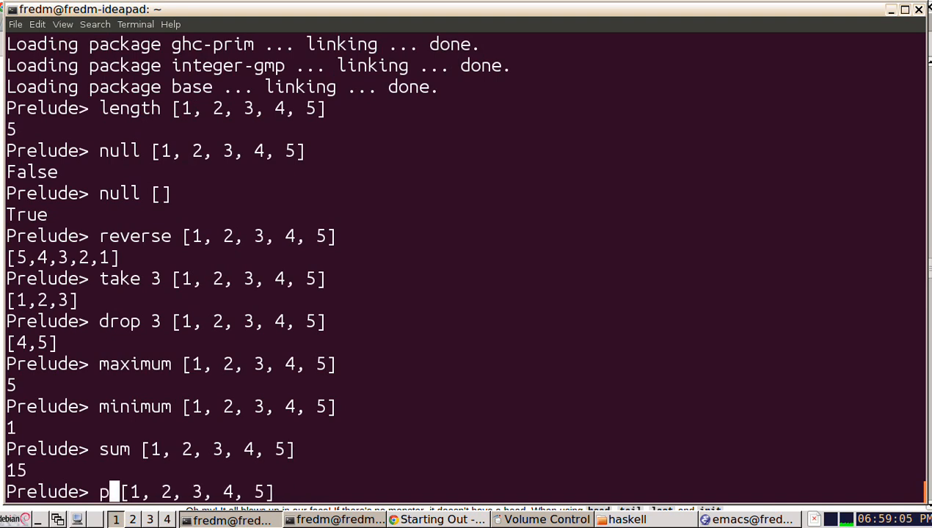
pyautogui.write('roduct')
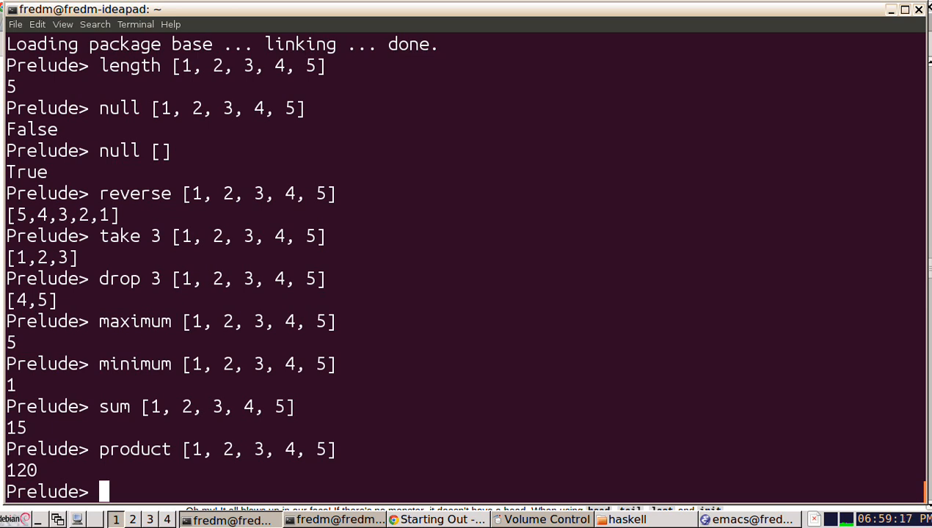
# Evaluate elem 3 [1,2,3,4,5], returning True.
pyautogui.write('product [1, 2, 3, 4, 5]')
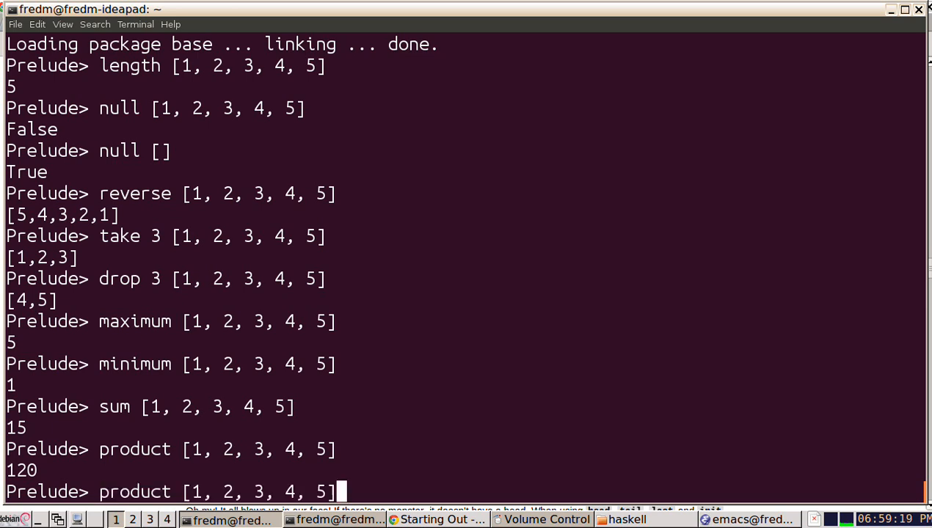
pyautogui.write('e')
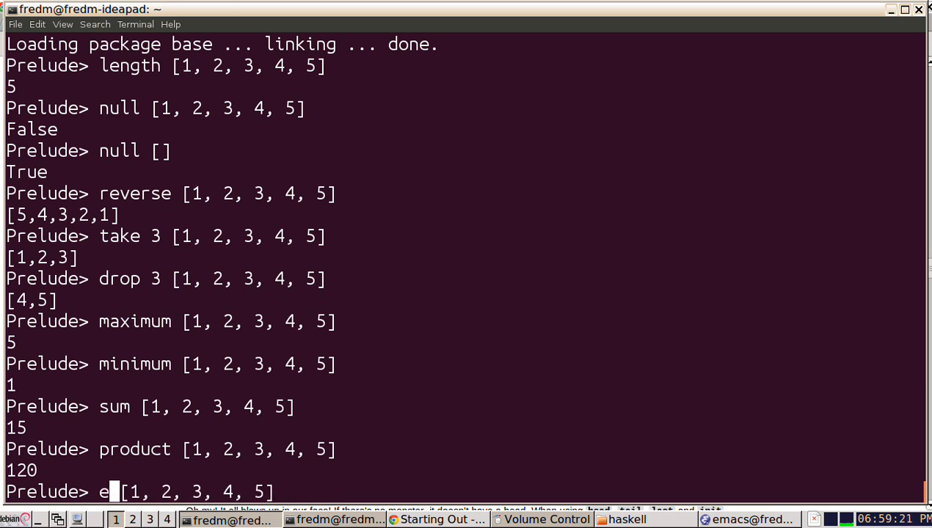
pyautogui.write('lem')
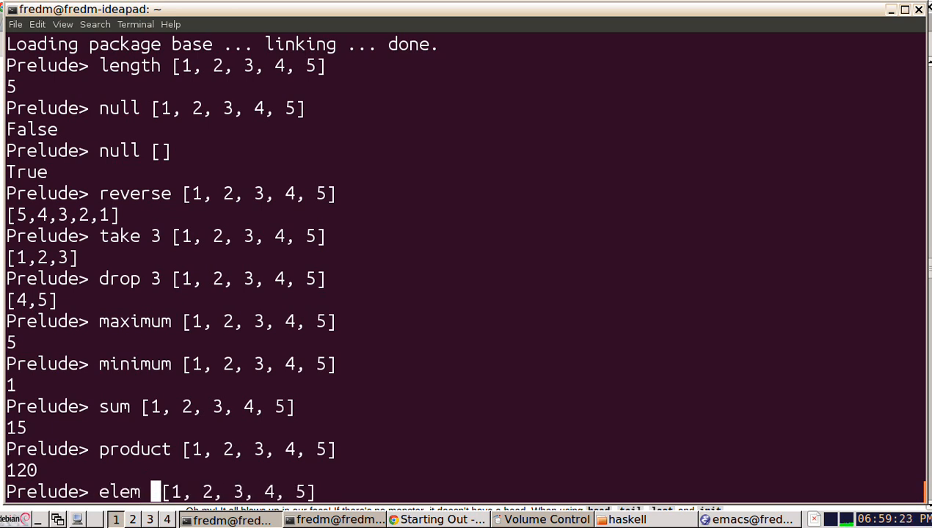
pyautogui.write('3')
pyautogui.press('Return')
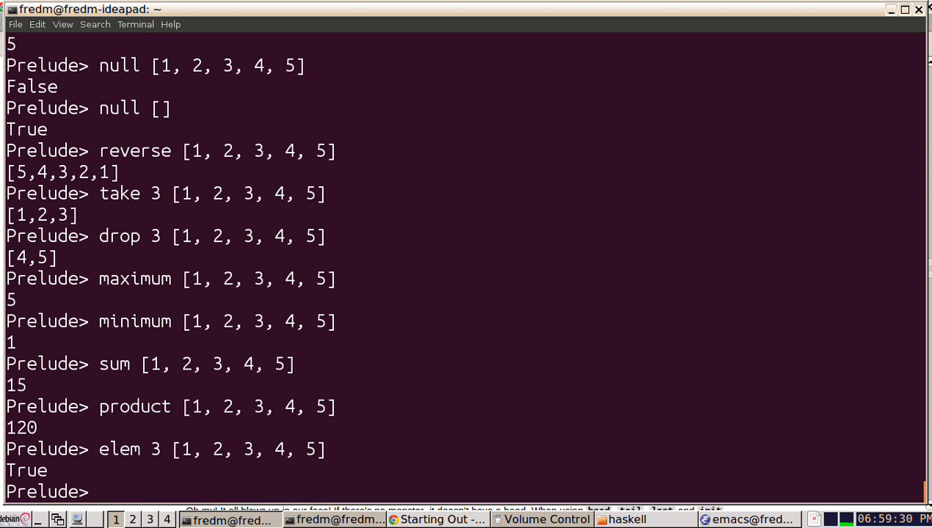
# Rewrite the check in infix form as 3 `elem` [1,2,3,4,5].
pyautogui.write('elem 3 [1, 2, 3, 4, 5]')
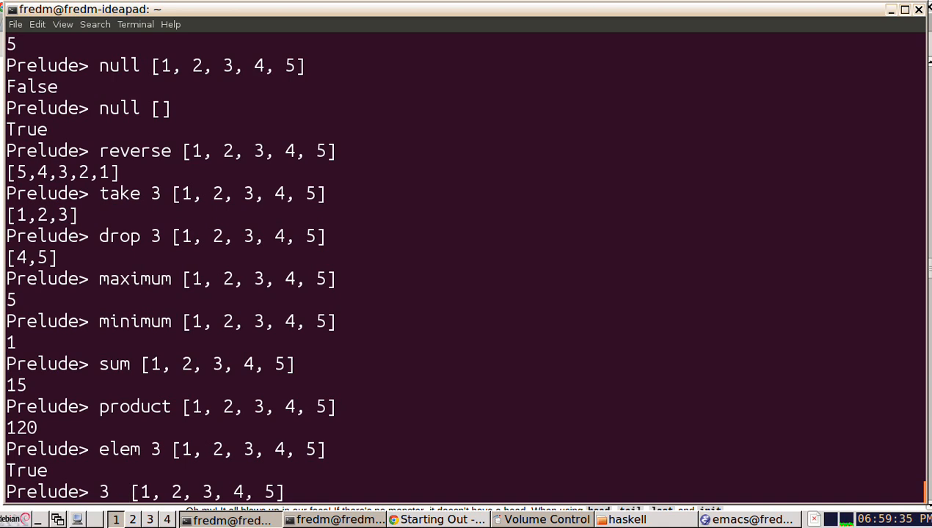
pyautogui.write('`elem`')
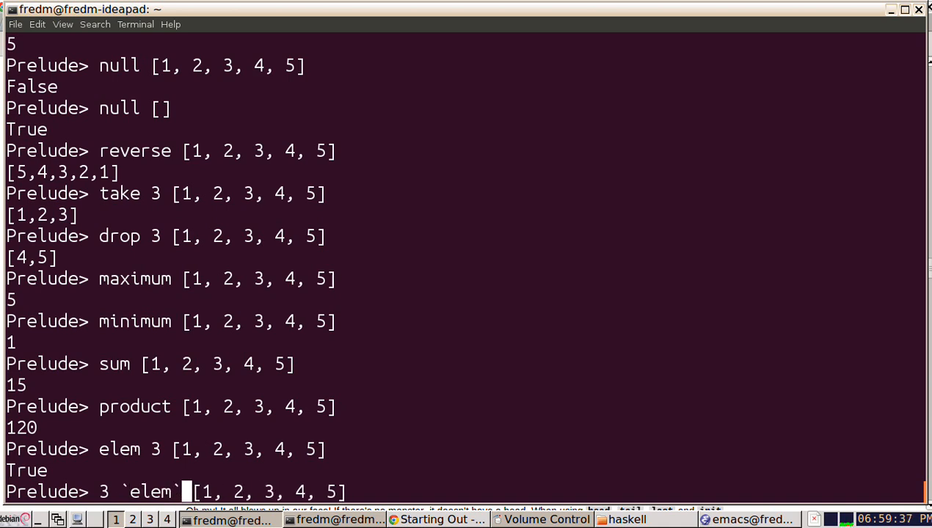